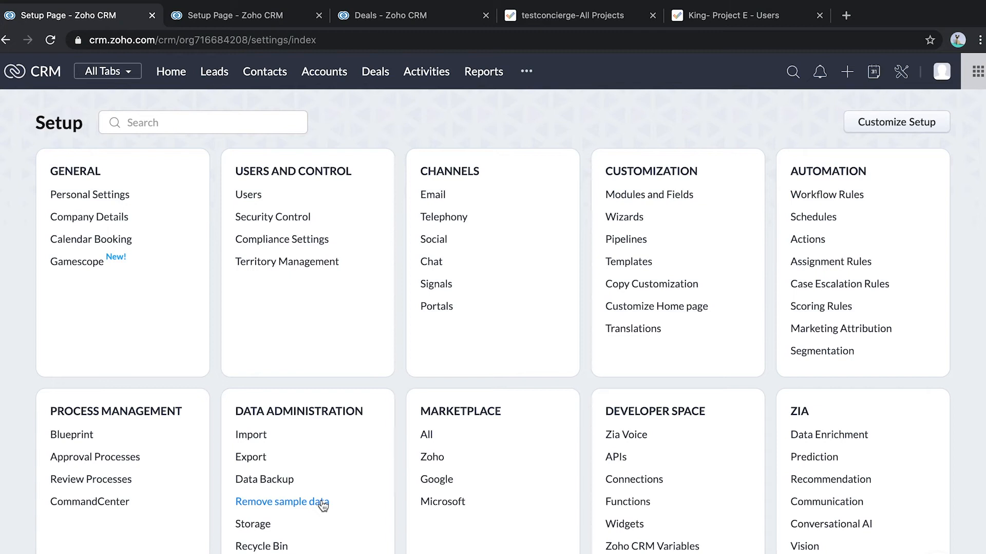
Show the All Deals list on the Deals tab, including Closed Won deals.
click(374, 71)
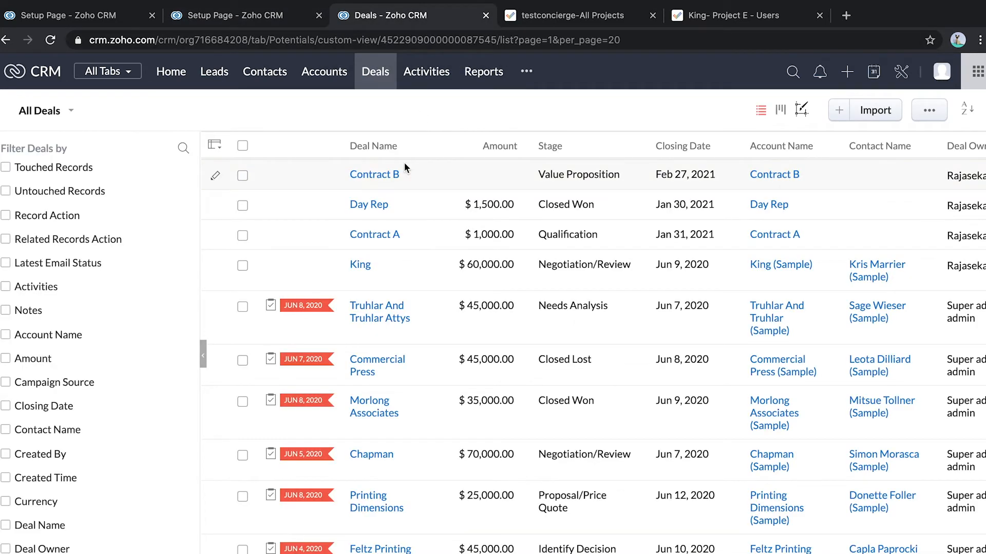
click(576, 15)
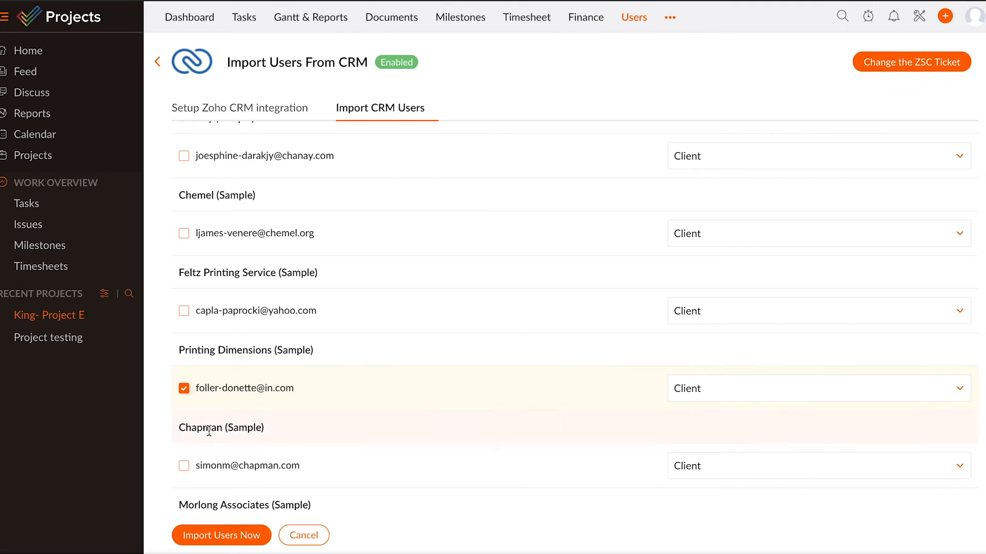